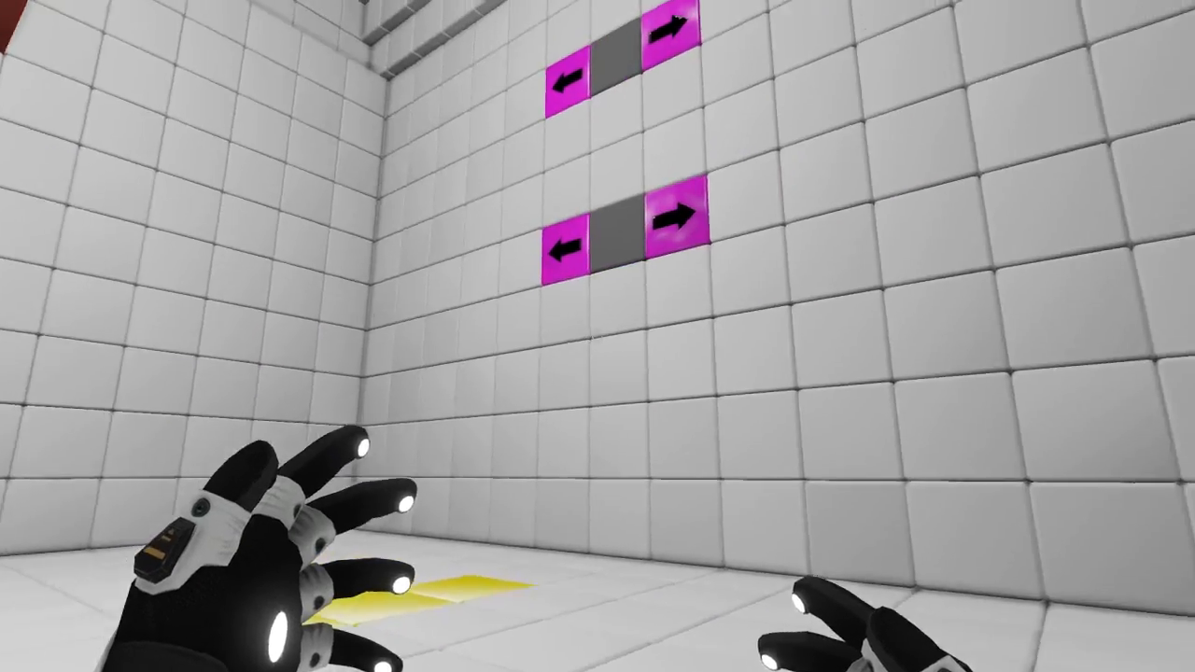
pyautogui.moveTo(597, 337)
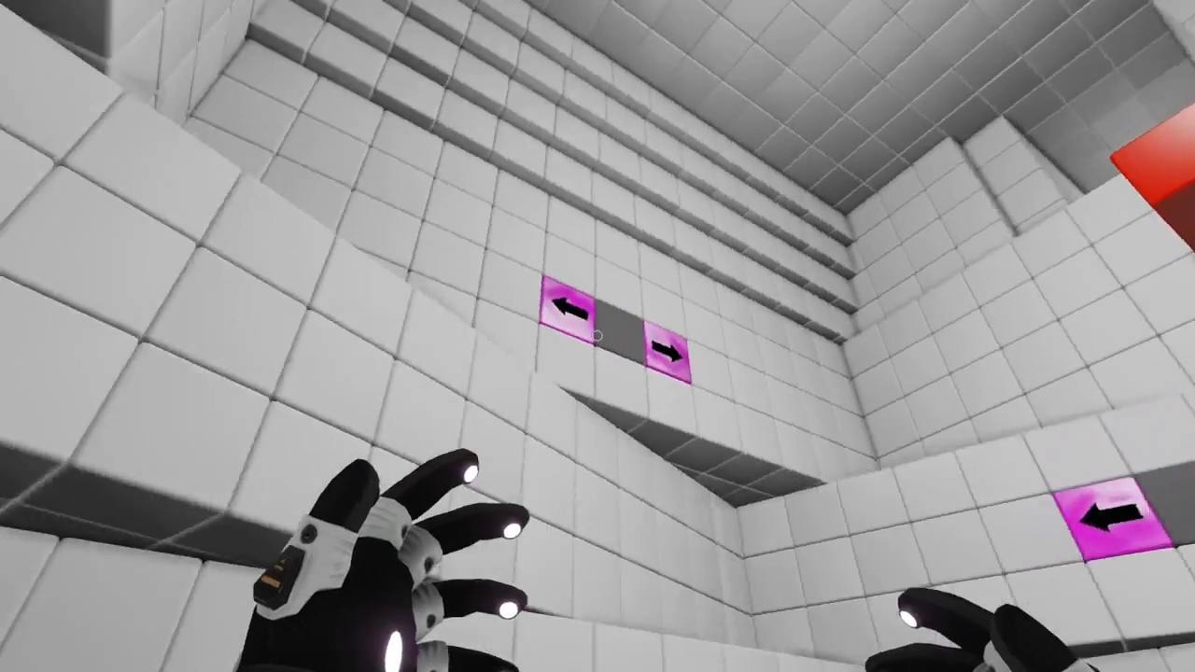